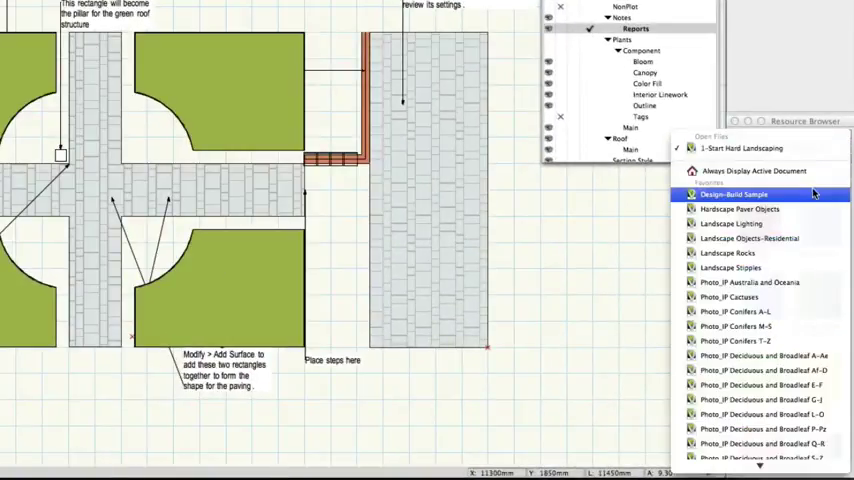
Place the Hardscapes Budget worksheet from the Design-Build Sample library onto the drawing
click(733, 195)
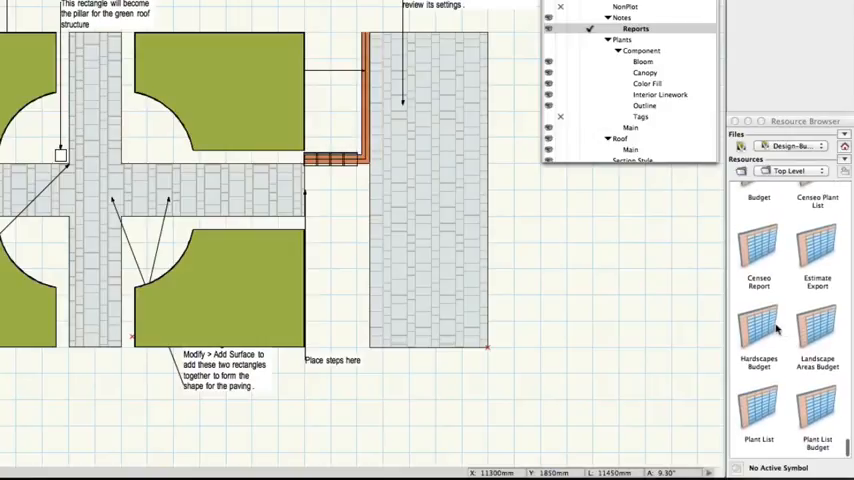
click(758, 330)
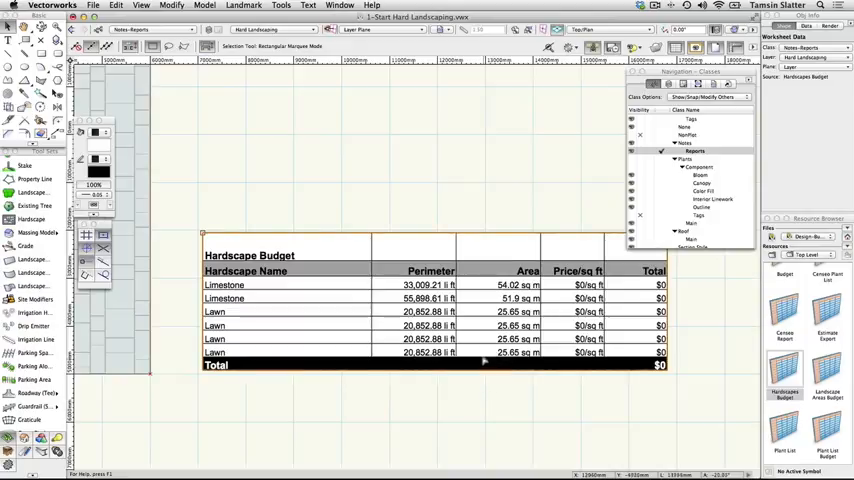
Open the budget worksheet and inspect the name and perimeter database cell formulas
double_click(430, 300)
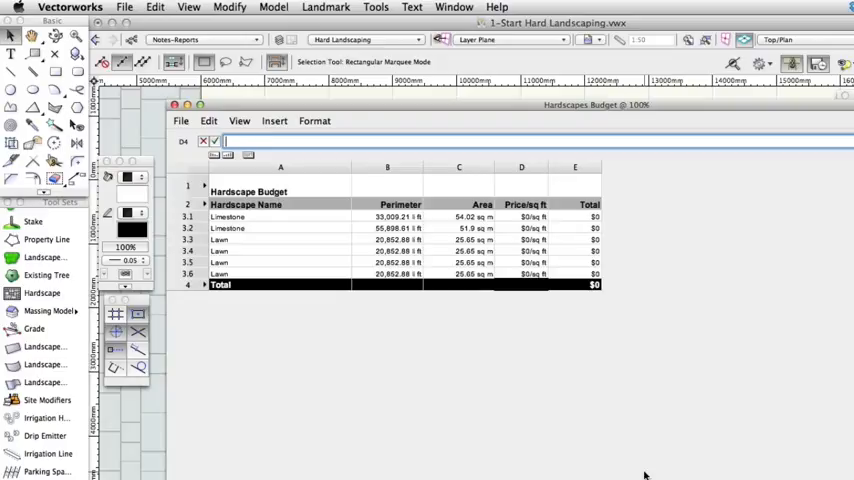
mouse_move(283, 339)
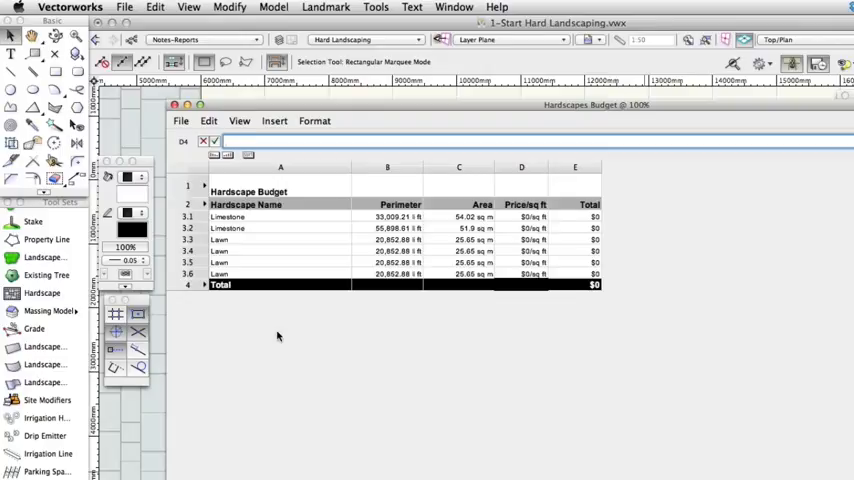
click(239, 120)
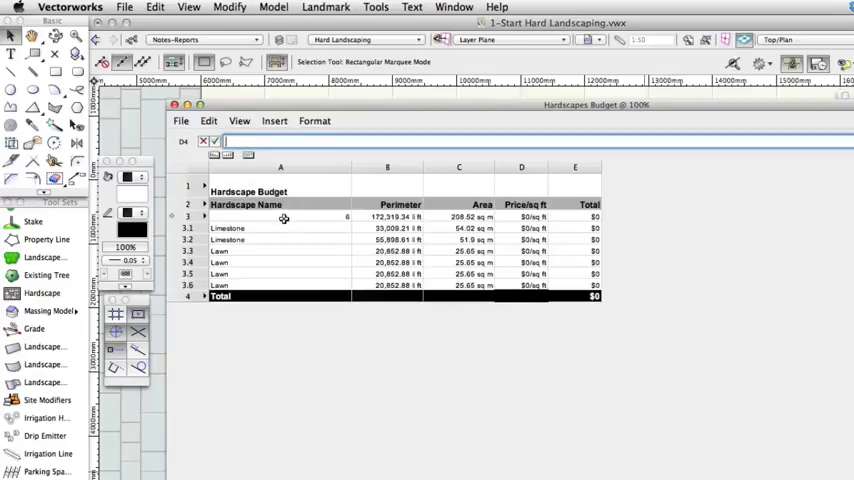
click(280, 217)
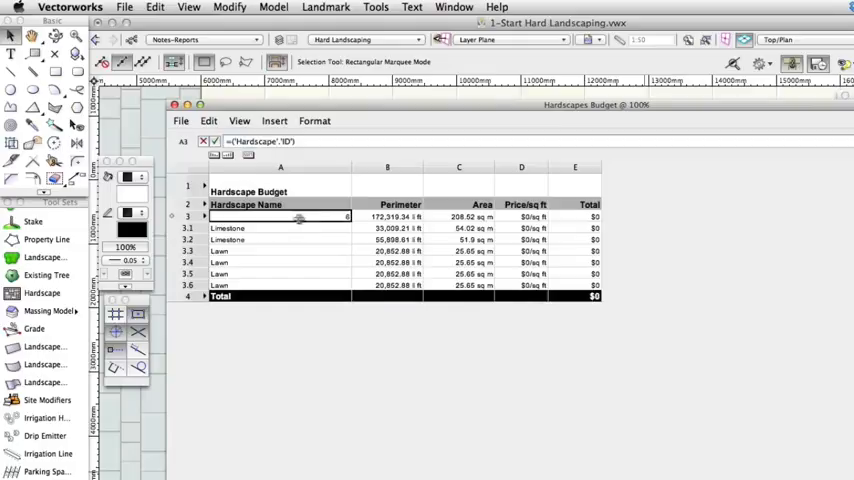
click(388, 216)
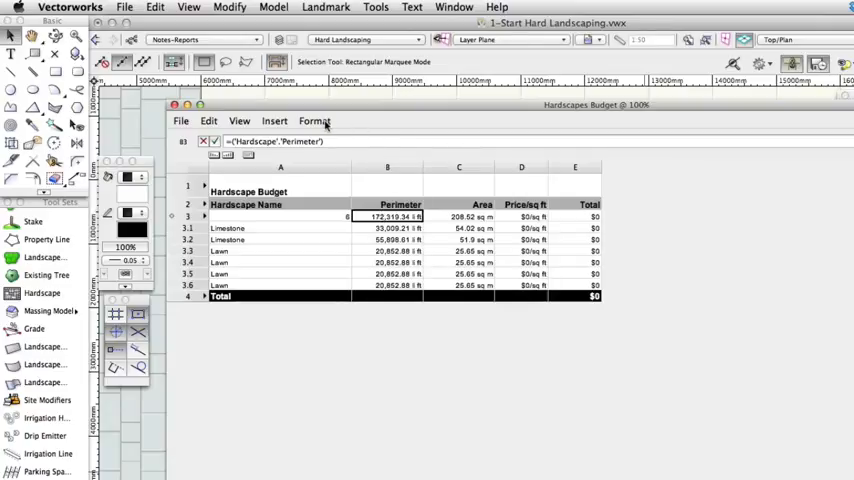
Format the perimeter cell with an m trailer and the price cell as £ per sq m
click(314, 120)
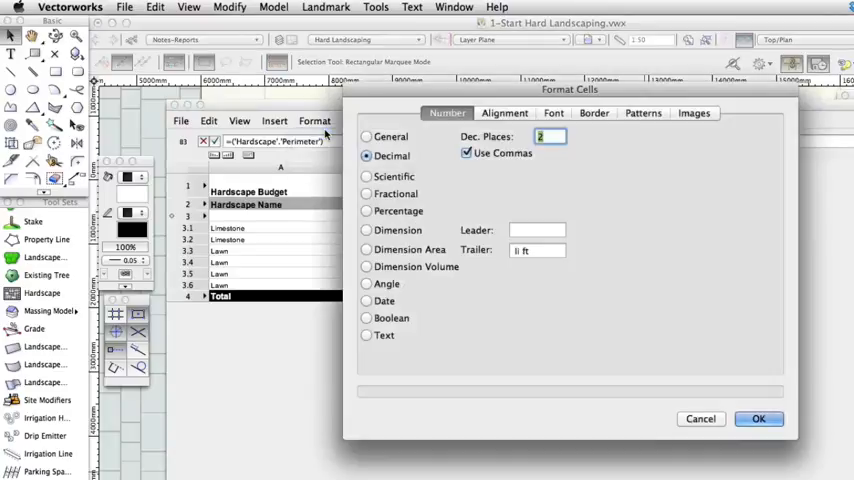
click(537, 250)
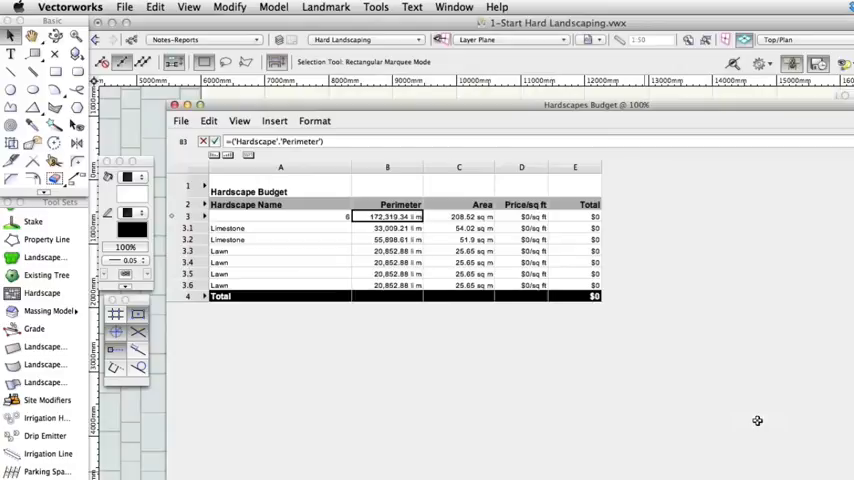
mouse_move(730, 358)
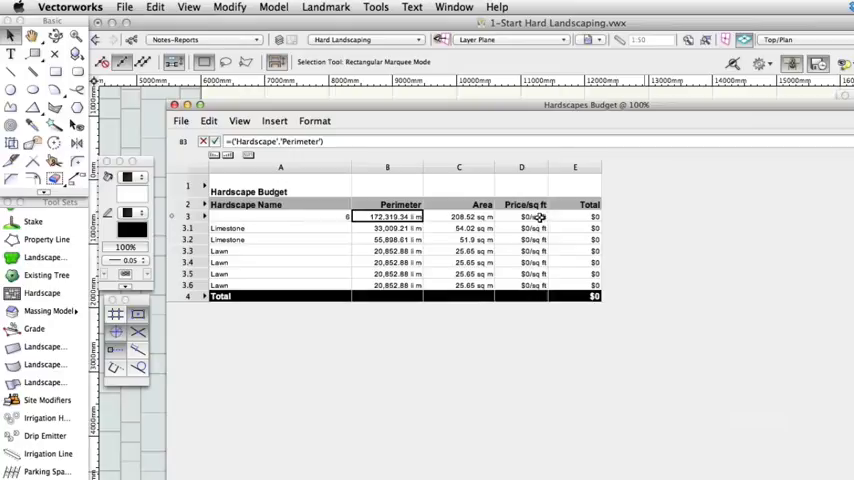
click(521, 217)
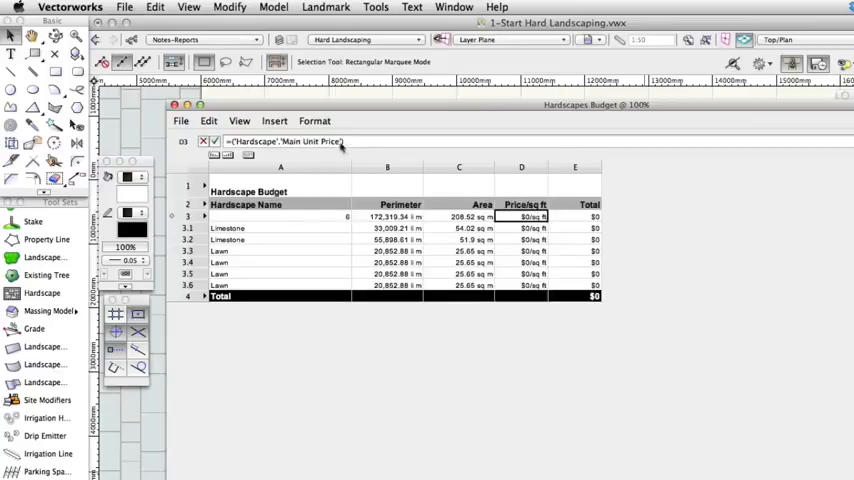
click(314, 120)
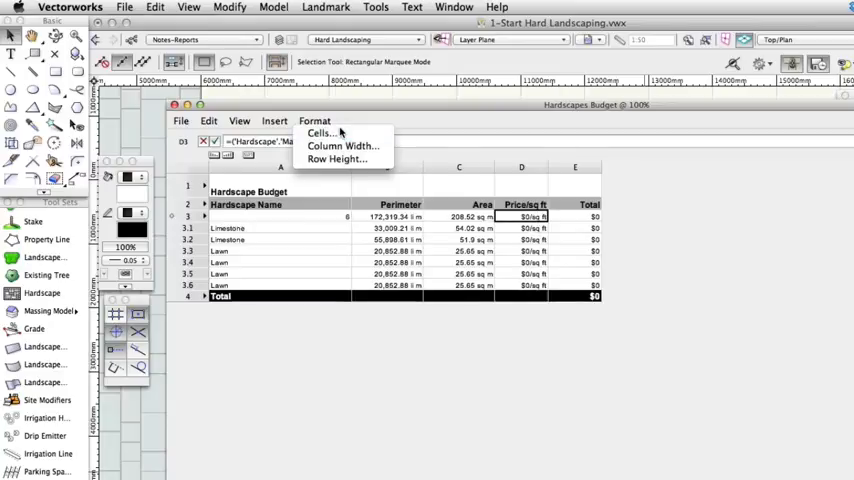
click(321, 133)
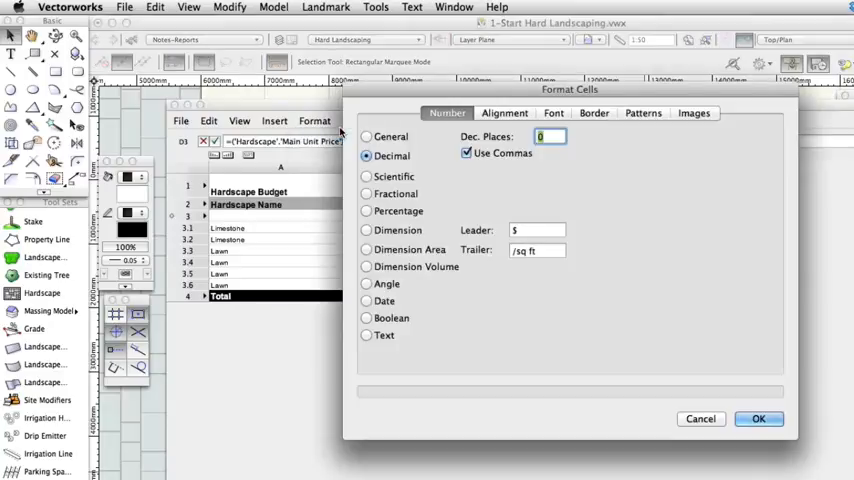
click(537, 230)
text(£)
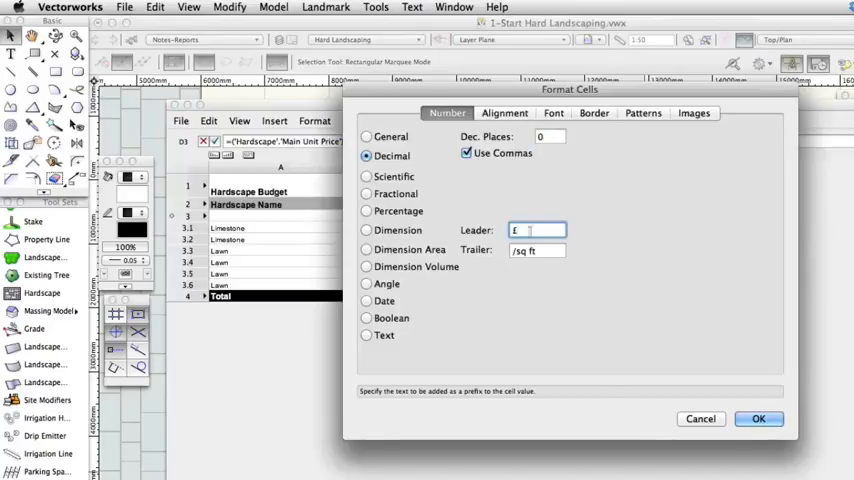
click(537, 250)
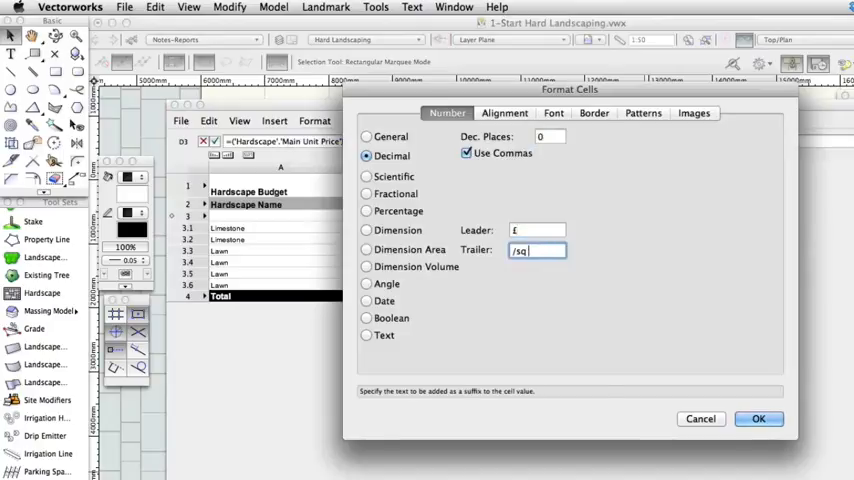
text(m)
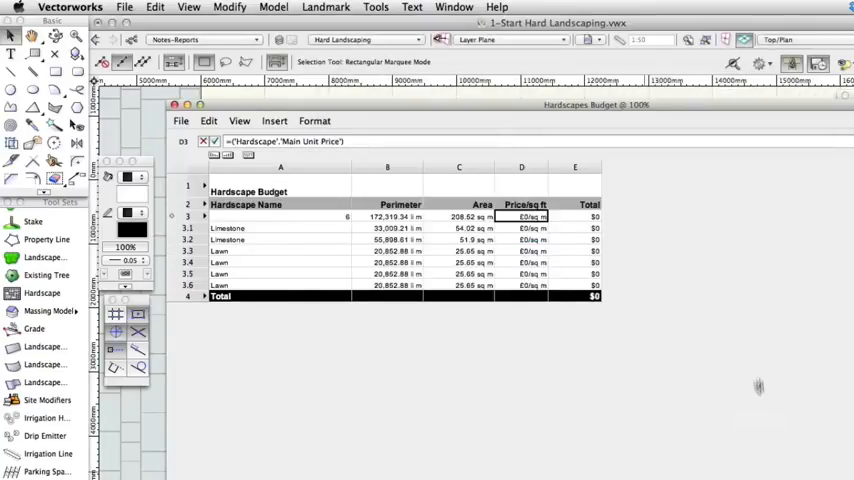
mouse_move(603, 222)
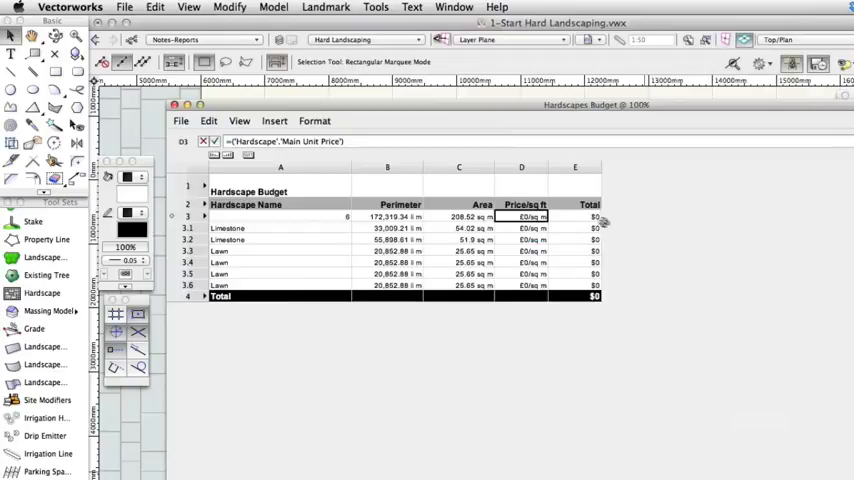
Give the Total database cell and grand total a £ leader
click(575, 217)
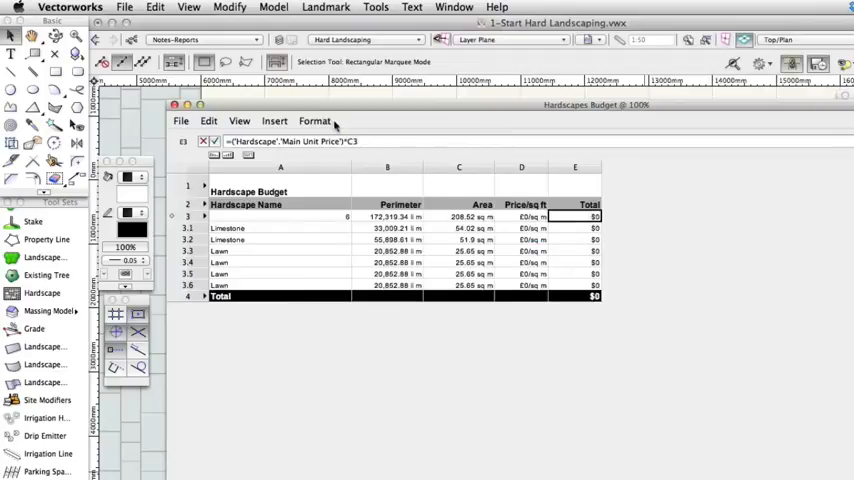
click(314, 120)
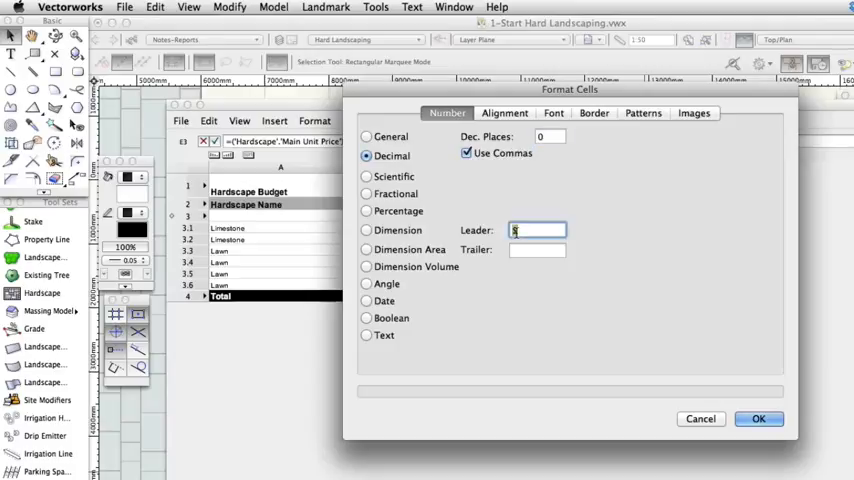
text(£)
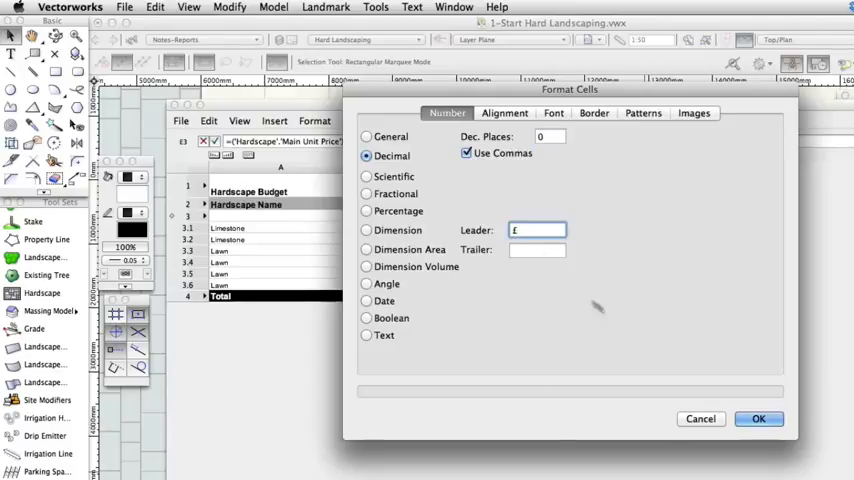
click(758, 418)
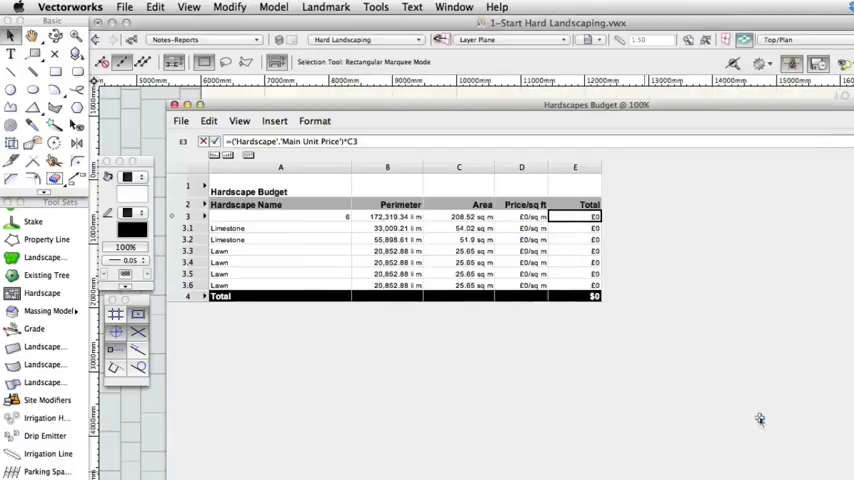
mouse_move(582, 298)
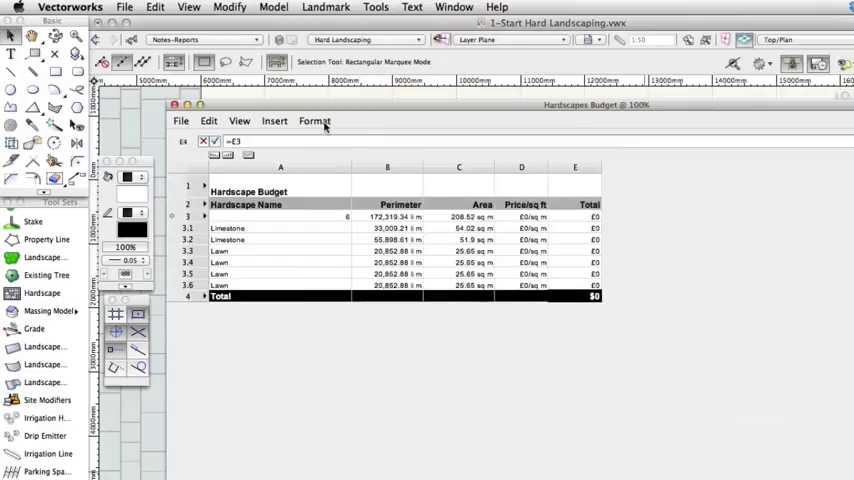
click(314, 120)
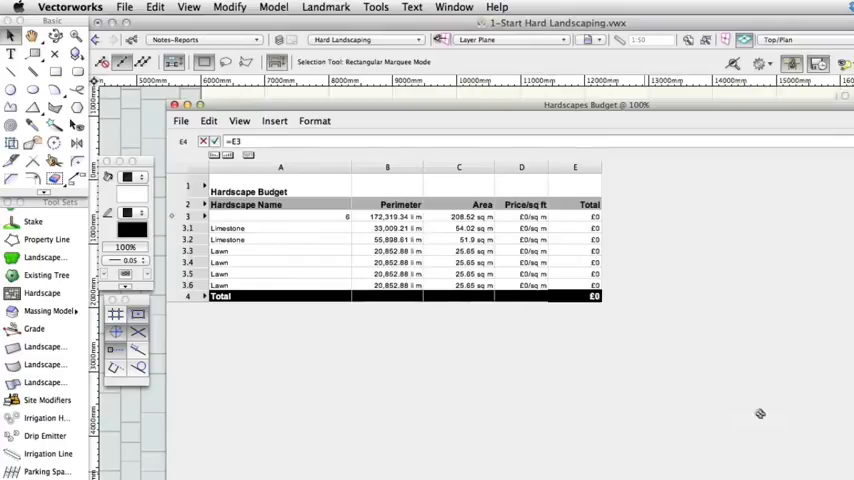
mouse_move(655, 332)
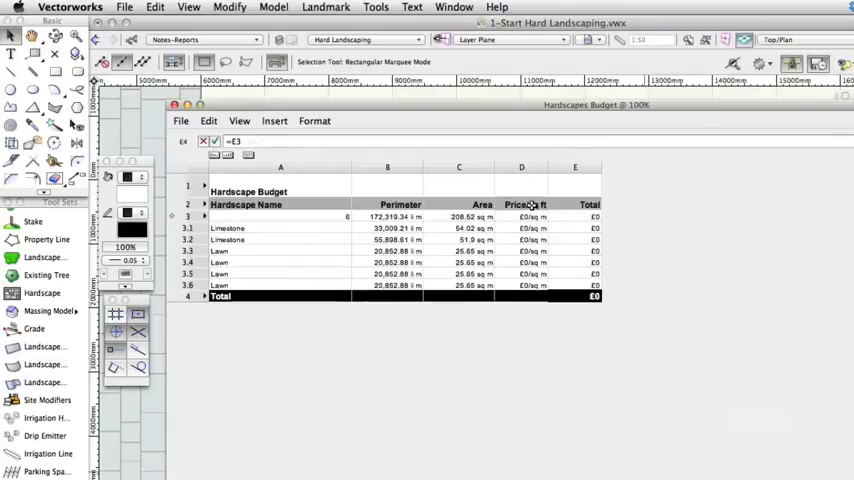
Retitle D2 as Price/sq m, price the first Limestone row at 50, and hide database headers
click(521, 204)
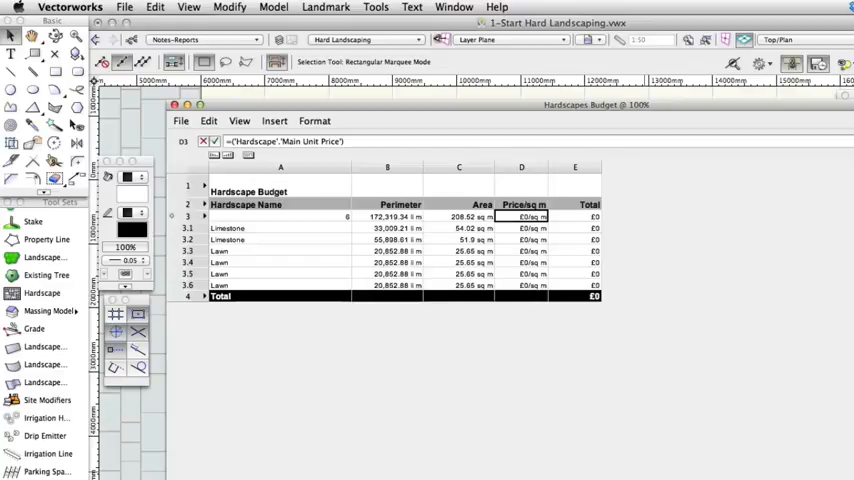
mouse_move(549, 251)
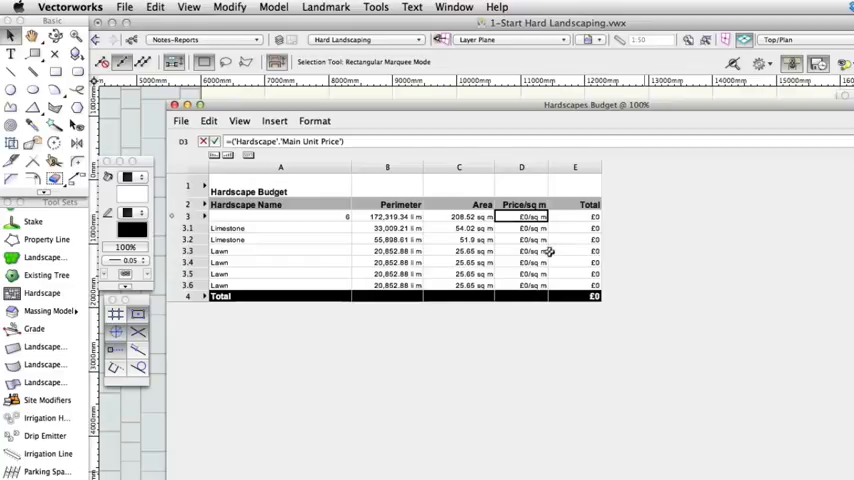
click(521, 228)
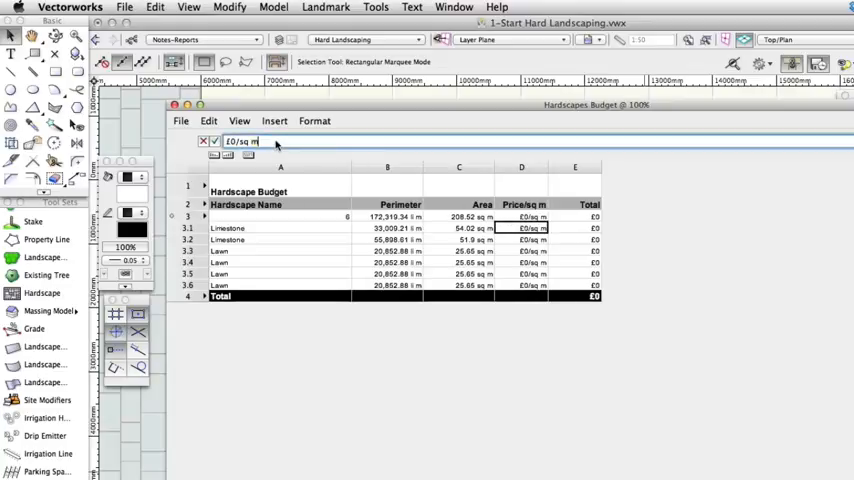
text(50)
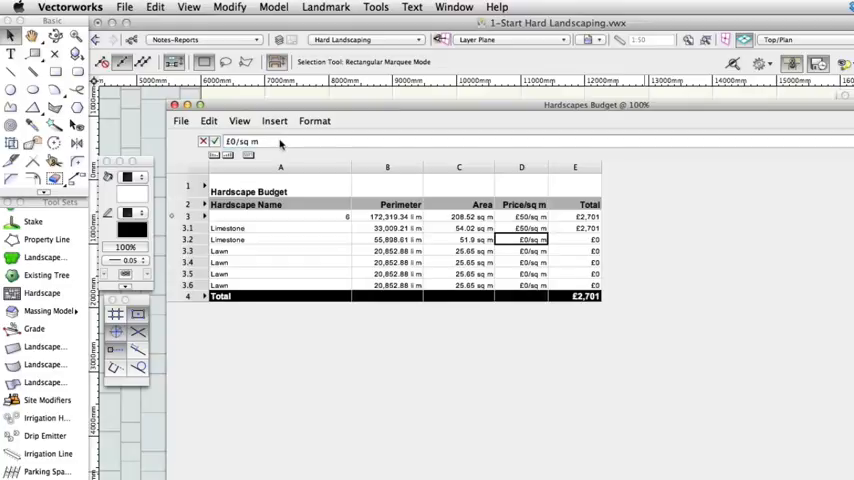
mouse_move(638, 270)
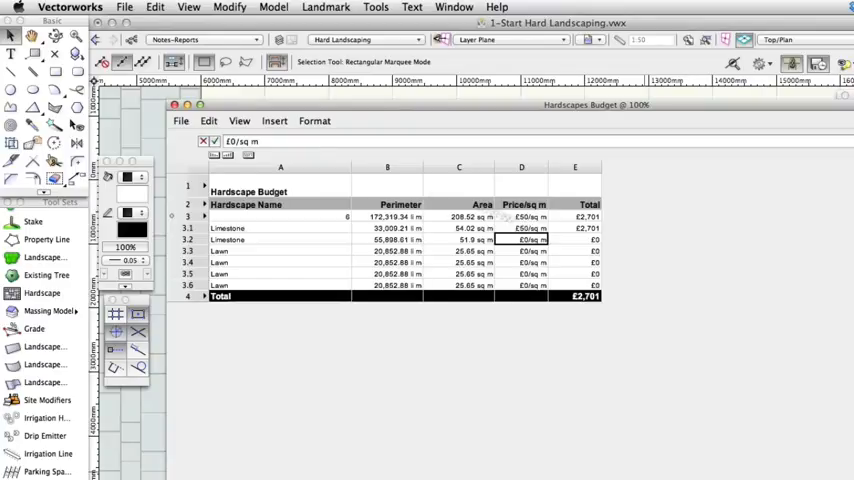
click(239, 120)
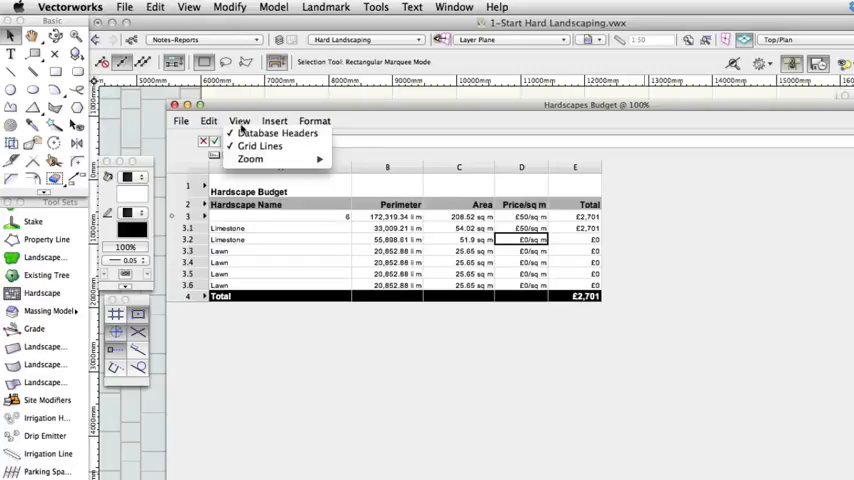
click(277, 132)
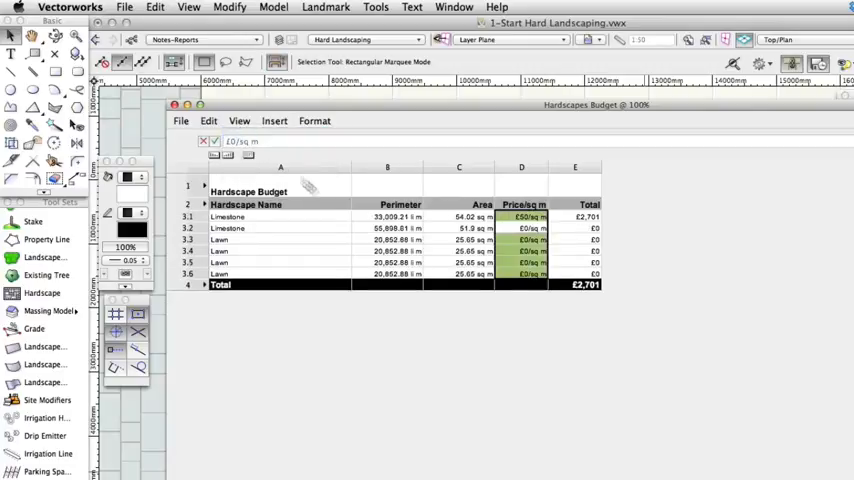